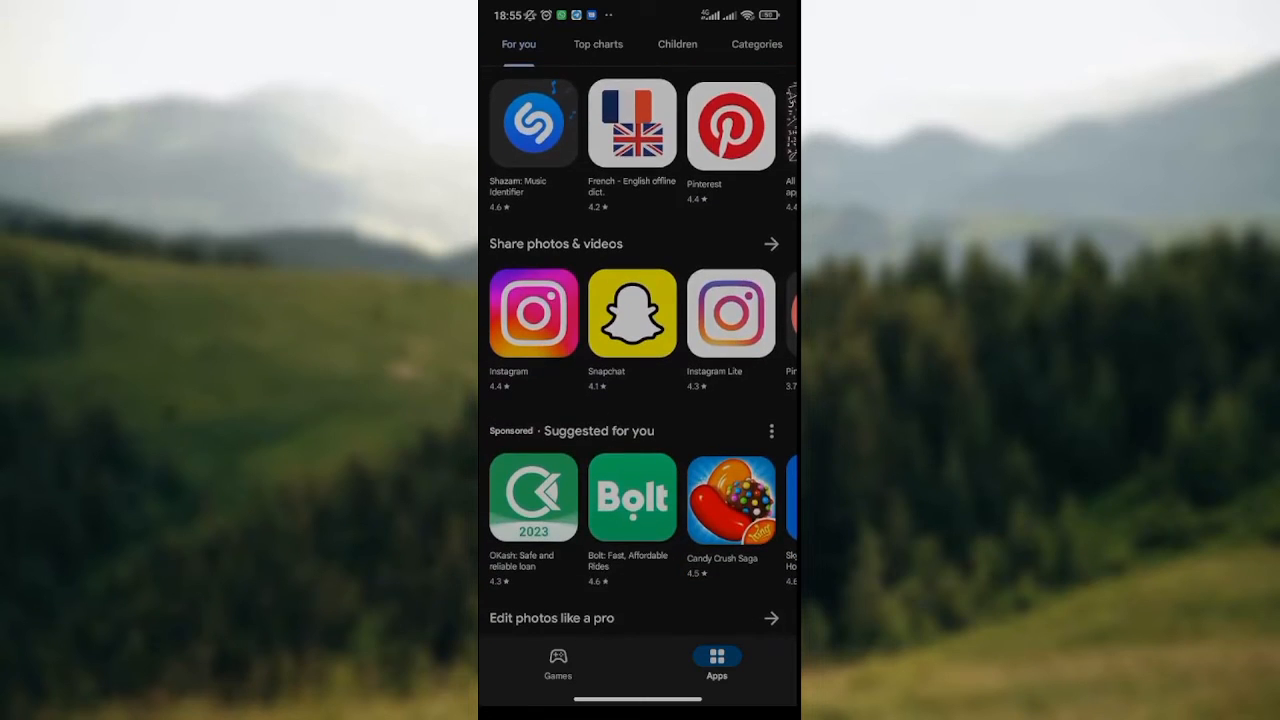
Step: Check notifications and offers, return home, then open Settings from the account menu
scroll("down", 3)
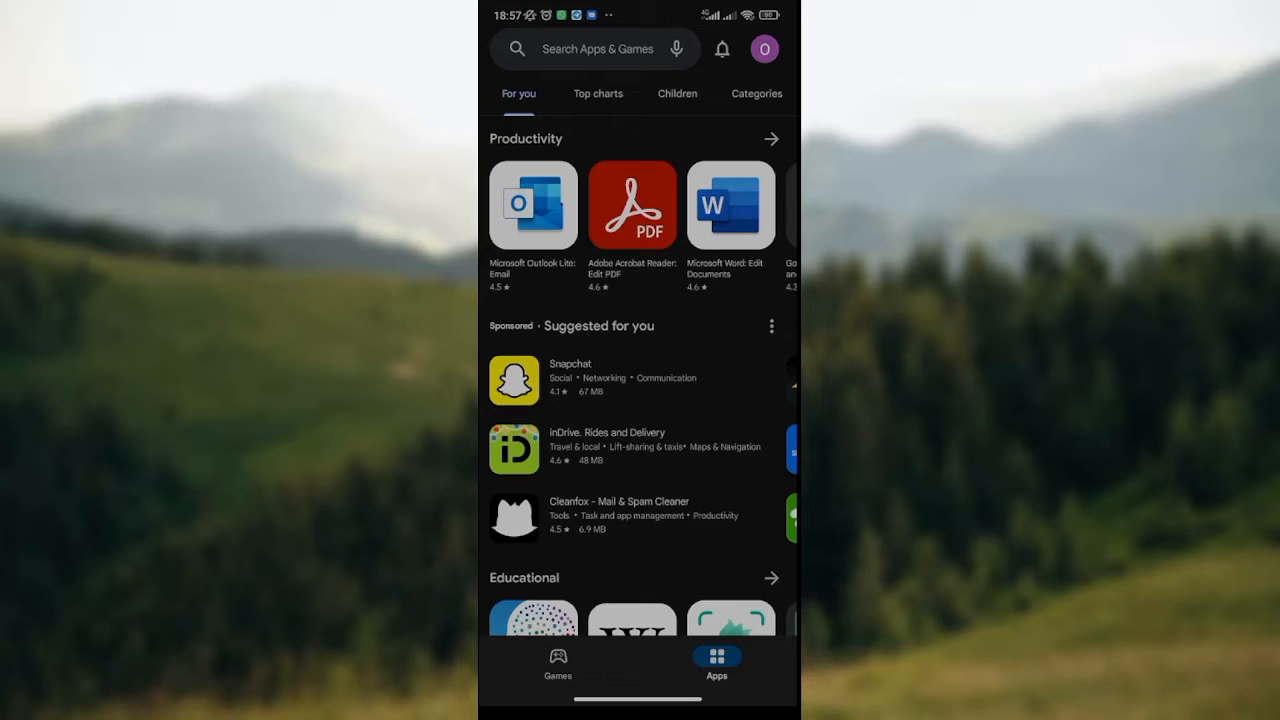
left_click(722, 49)
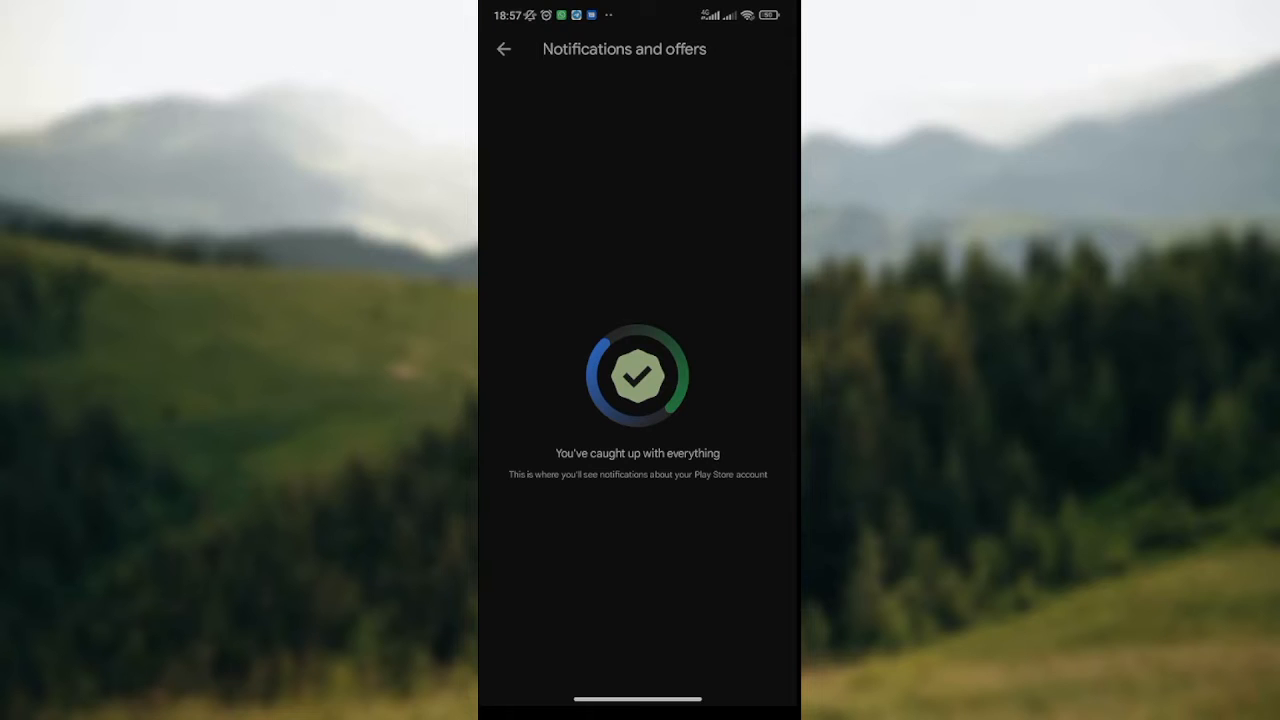
left_click(504, 49)
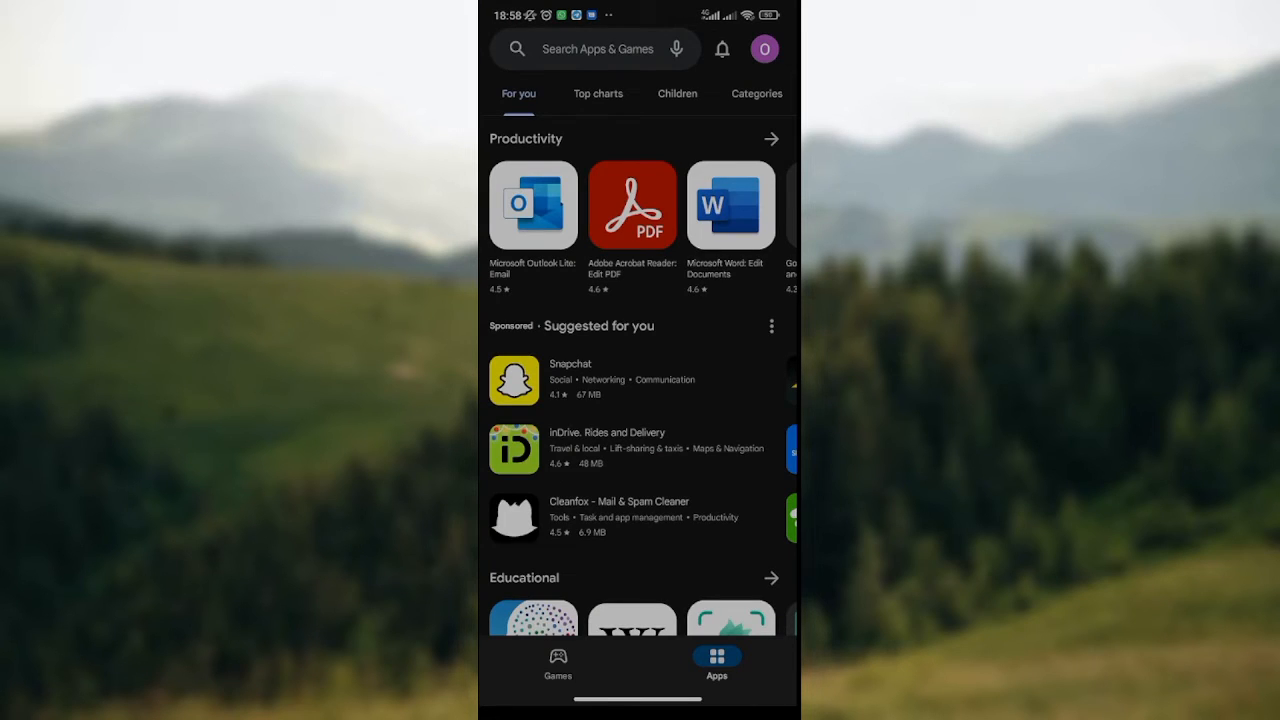
left_click(764, 48)
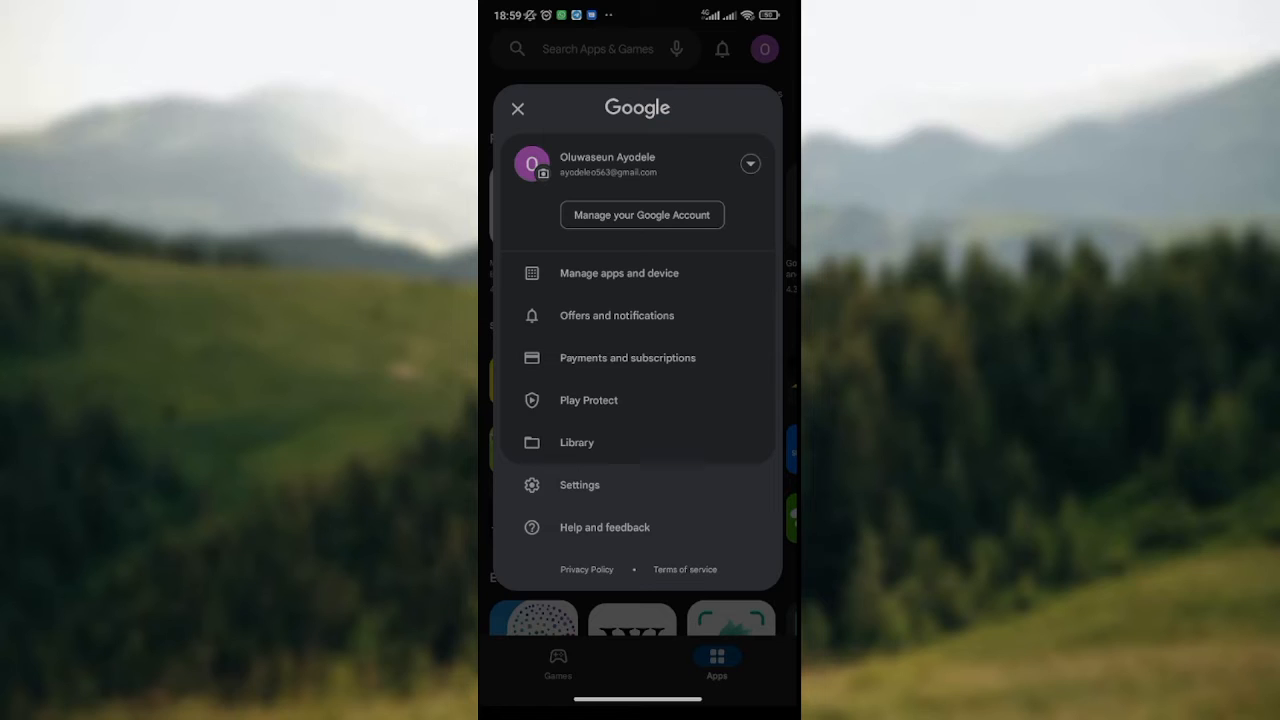
left_click(579, 485)
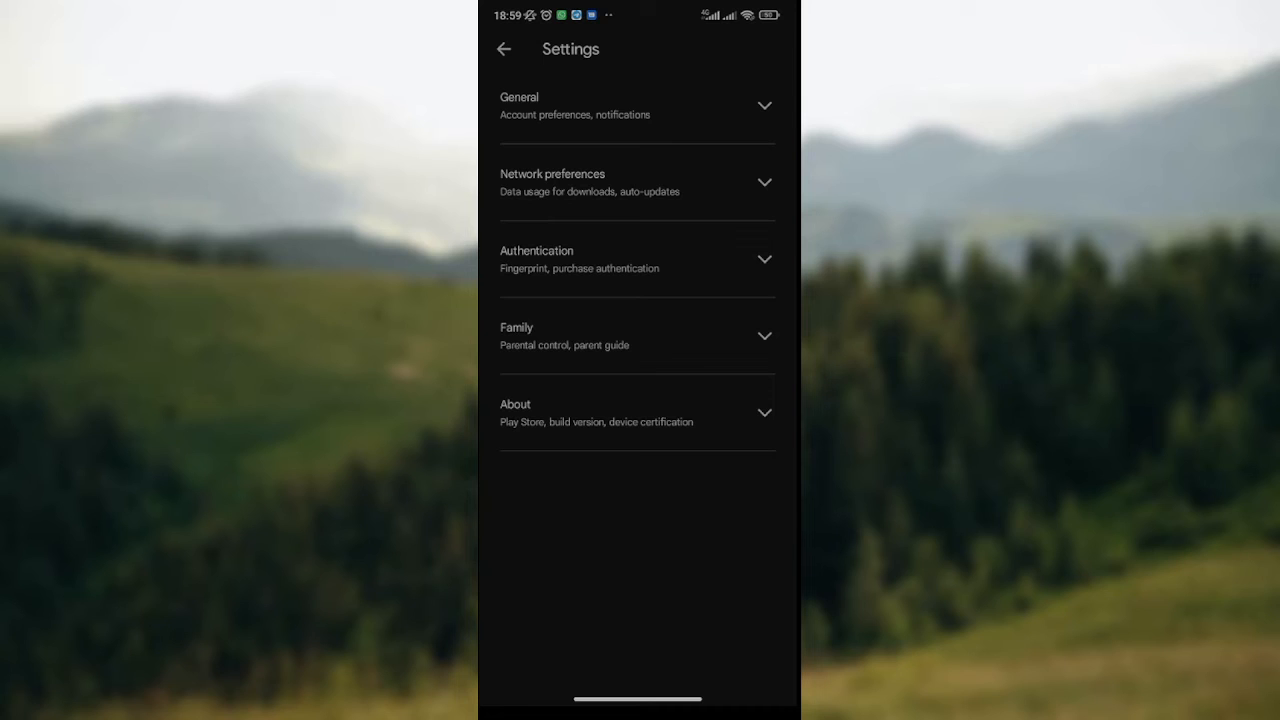
Step: Expand the General settings group and scroll through it to reach Notifications
left_click(637, 105)
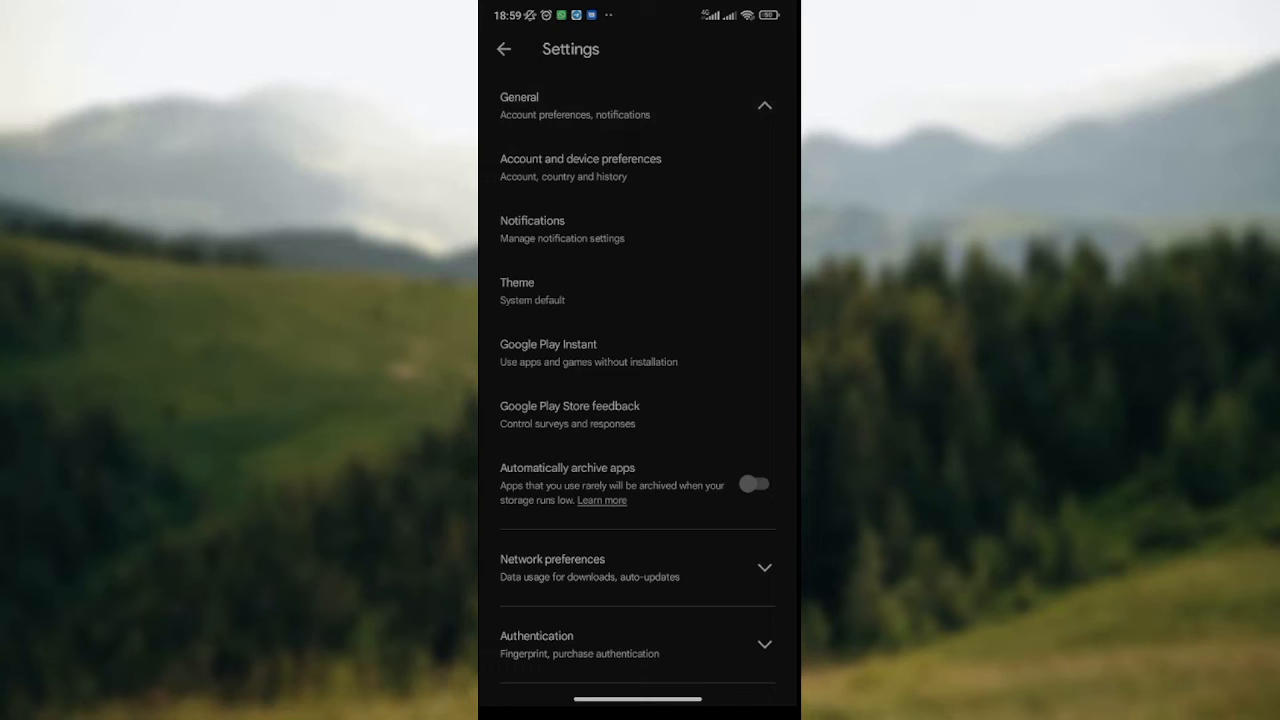
scroll("up", 3)
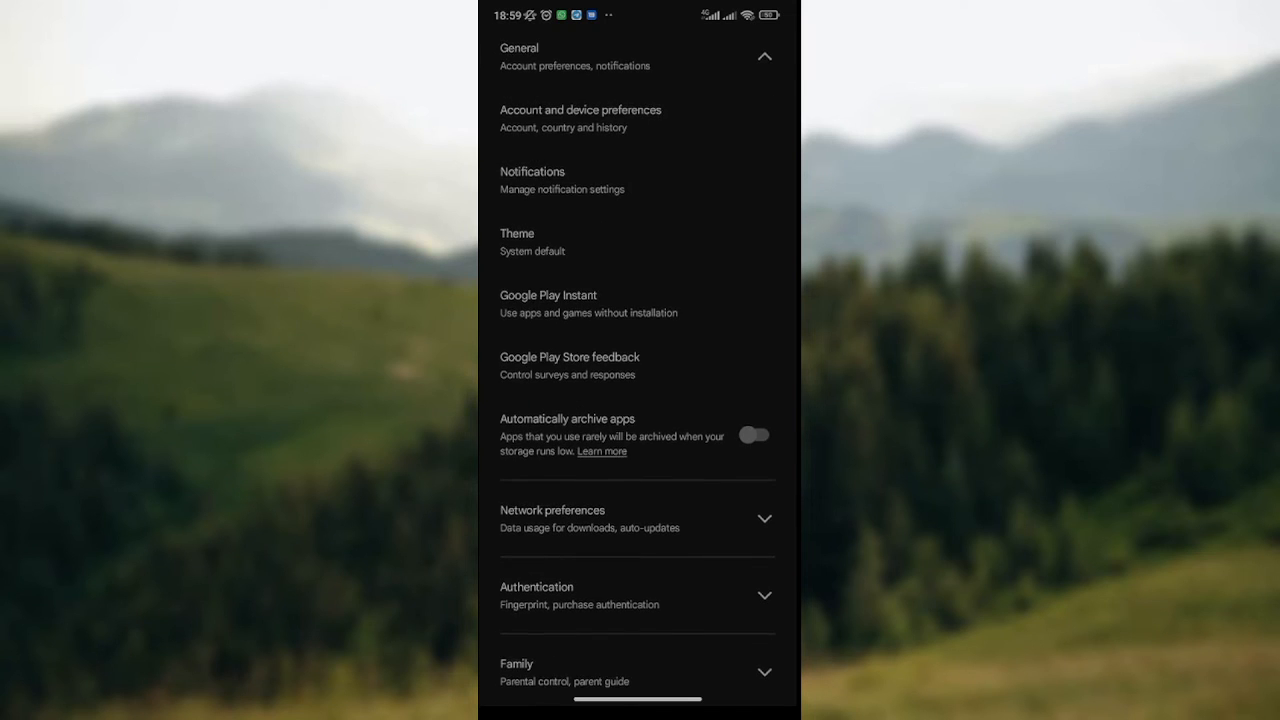
scroll("up", 3)
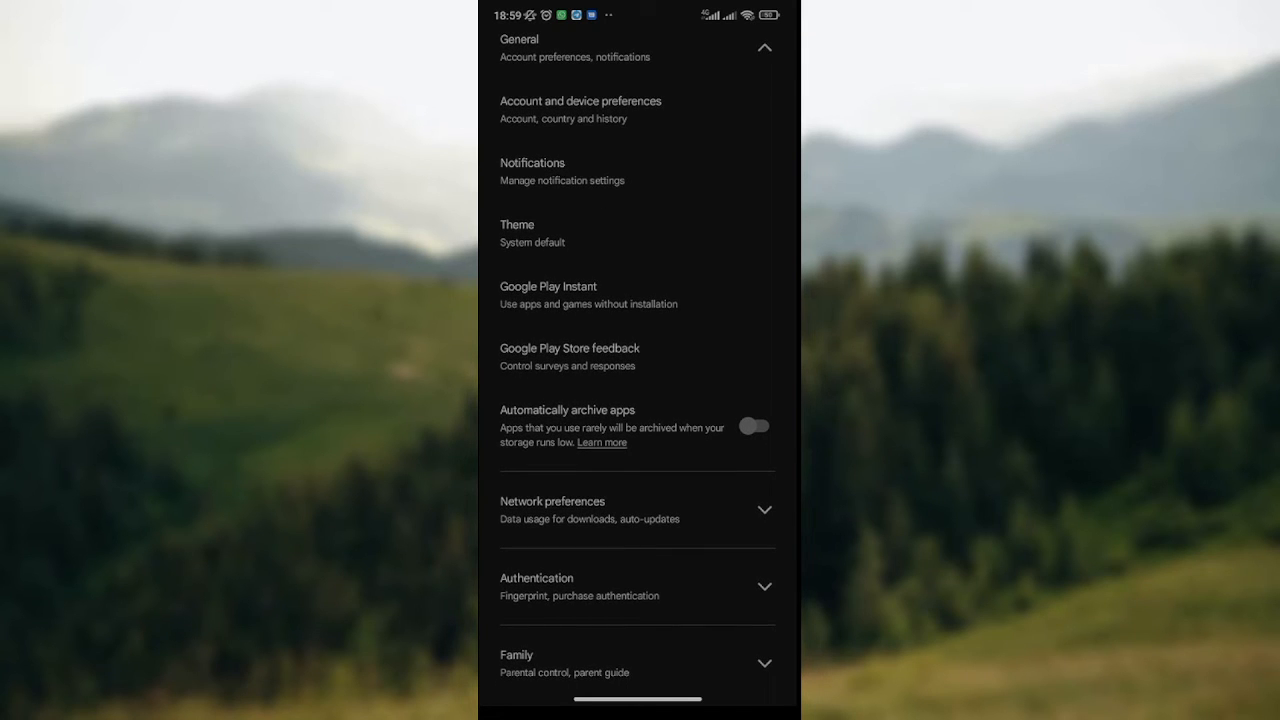
scroll("down", 3)
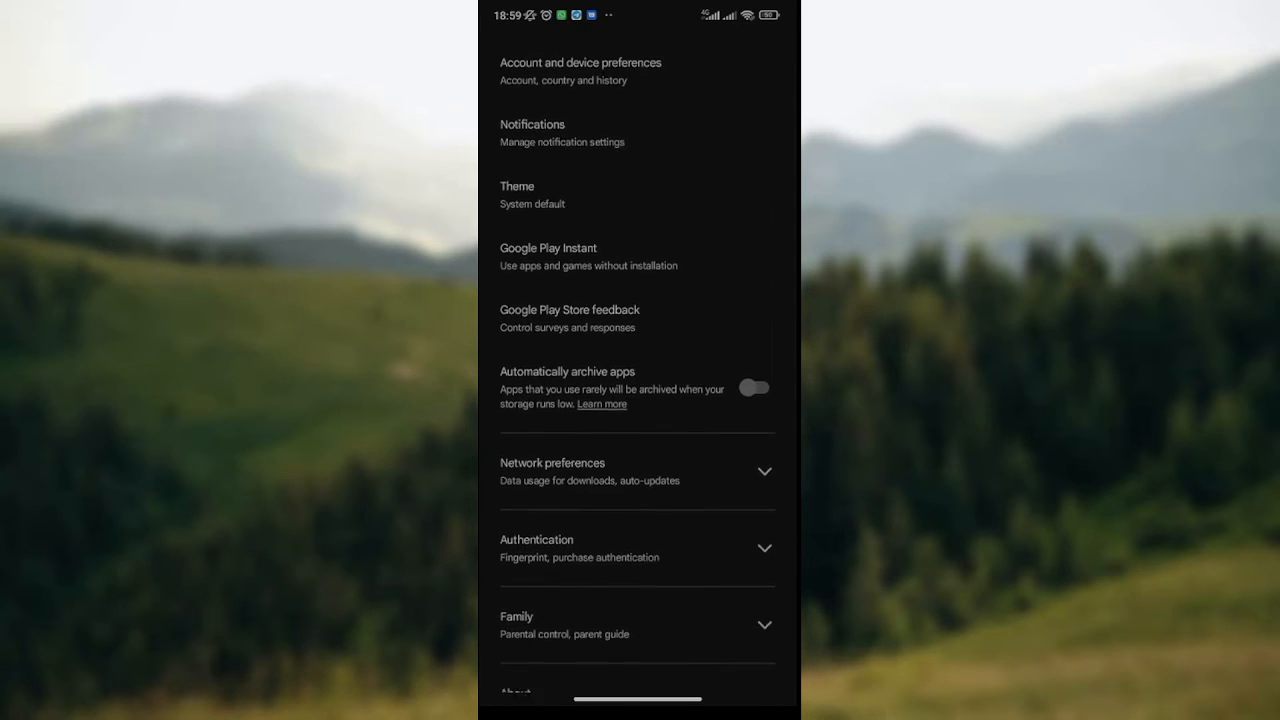
scroll("up", 3)
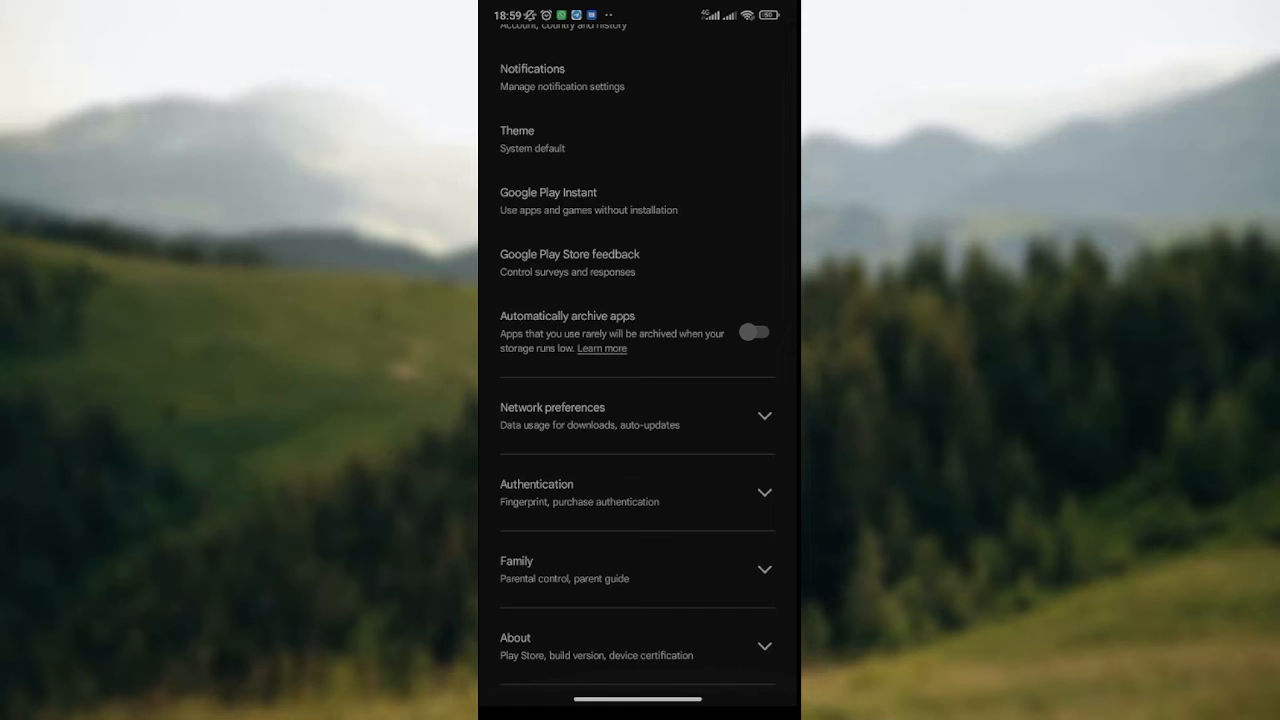
scroll("up", 3)
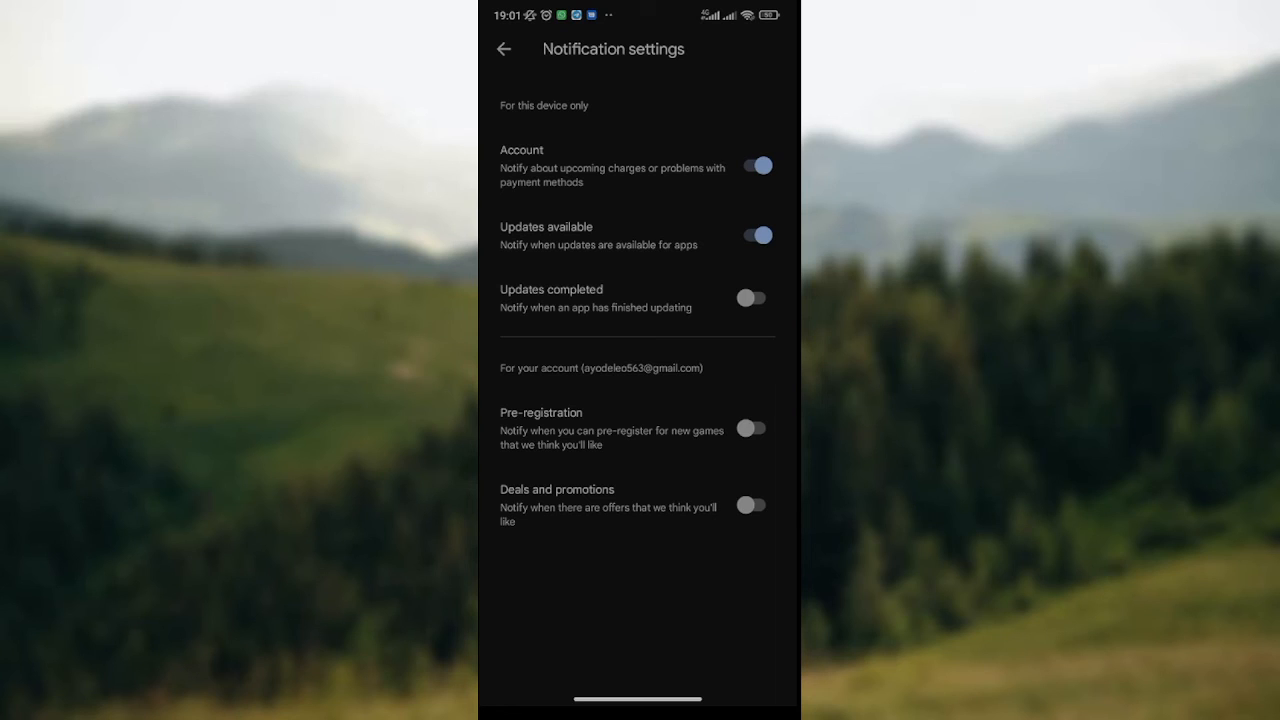
Step: Open the system notification page for Google Play Store from Notification settings
left_click(504, 49)
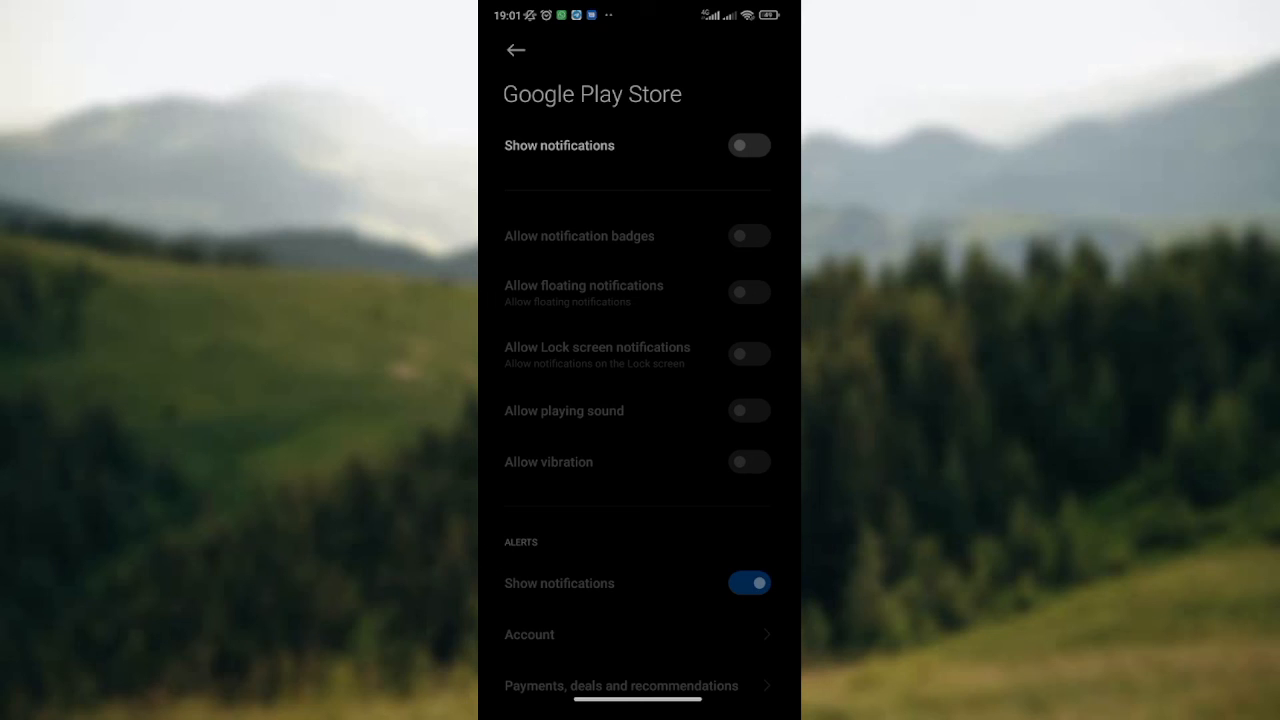
left_click(749, 145)
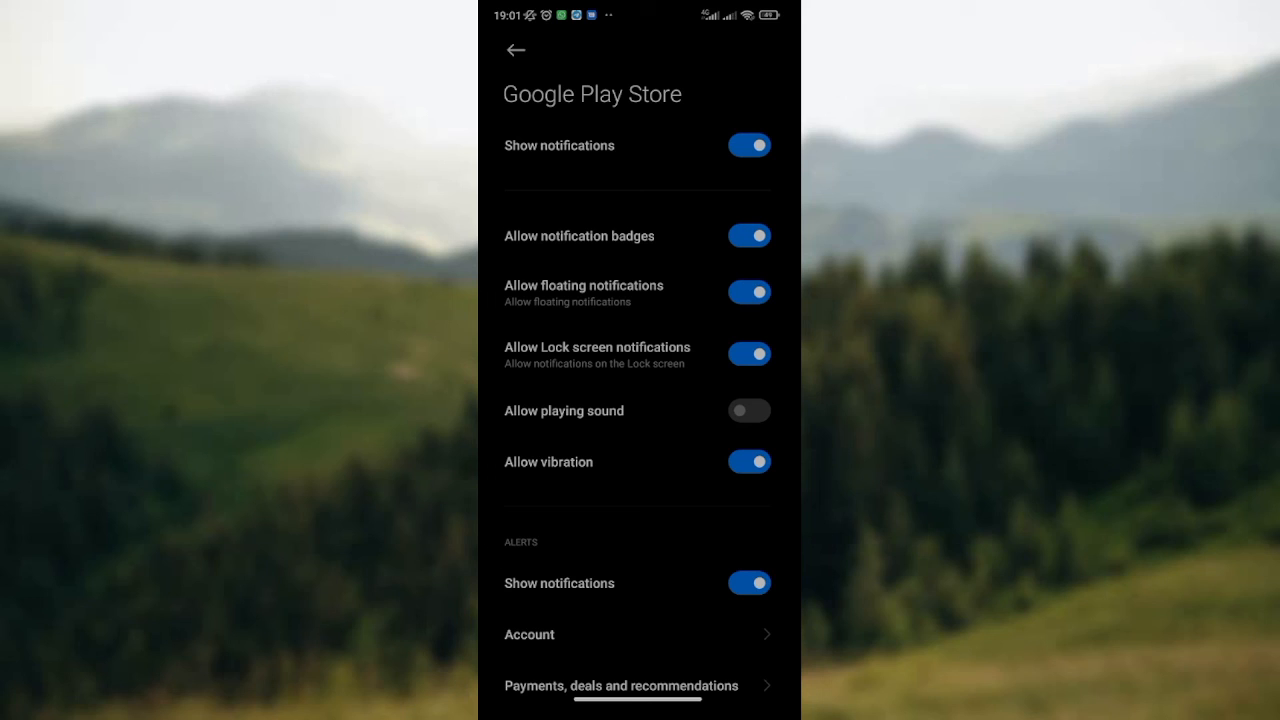
left_click(748, 145)
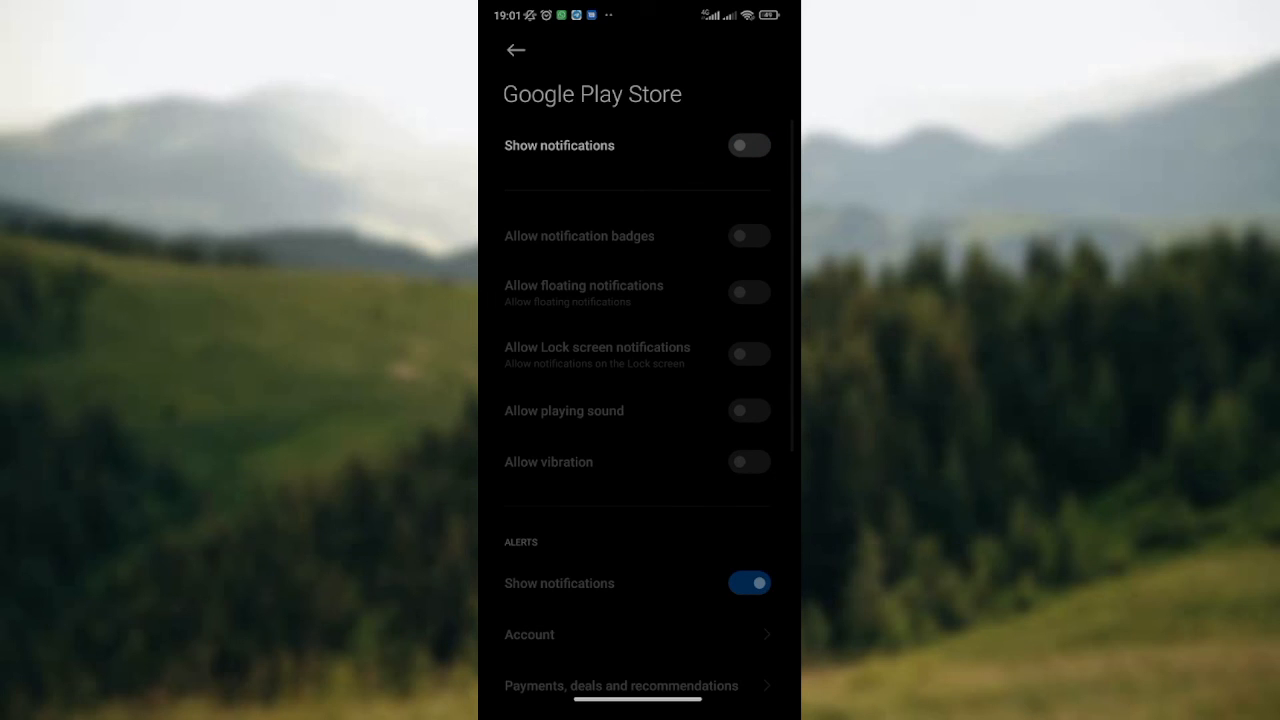